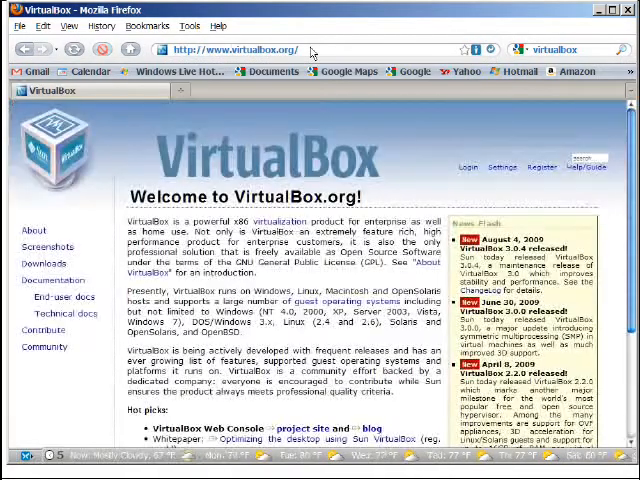
- Download the VirtualBox 3.0.4 x86/amd64 installer for Windows hosts from the downloads page
left_click(44, 264)
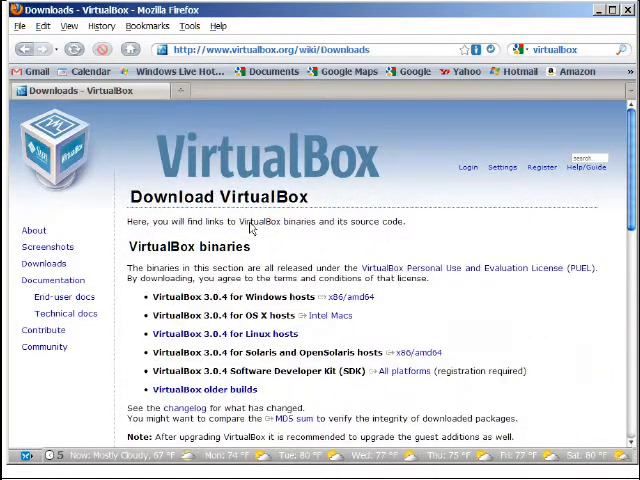
scroll("down", 3)
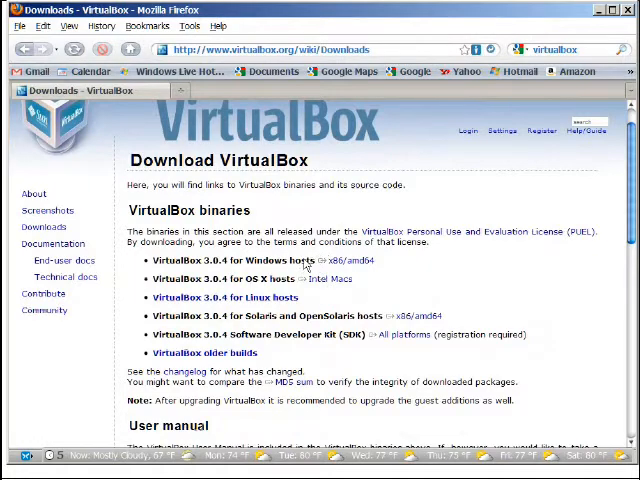
double_click(344, 262)
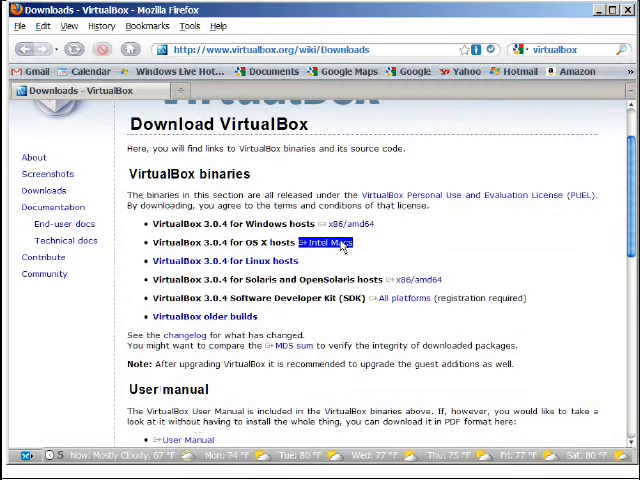
double_click(224, 260)
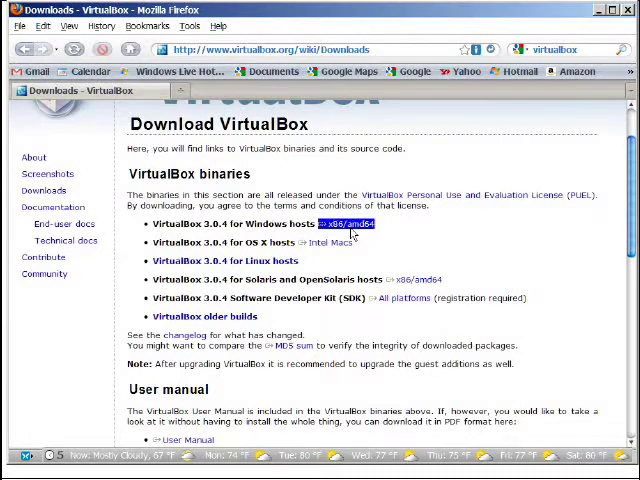
left_click(348, 224)
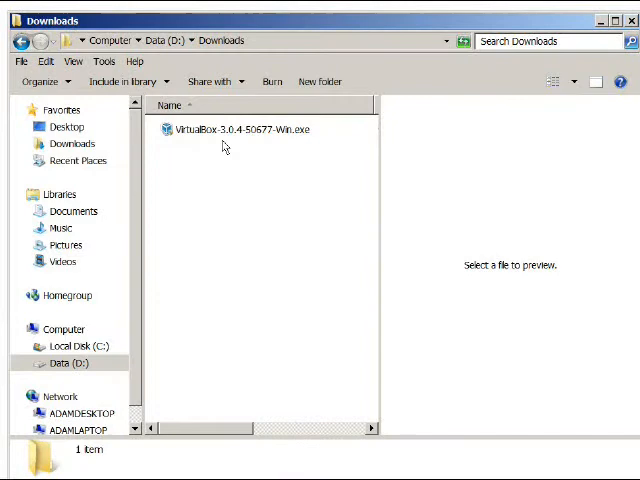
- Run VirtualBox-3.0.4-50677-Win.exe from the Downloads folder to start the setup wizard
left_click(238, 128)
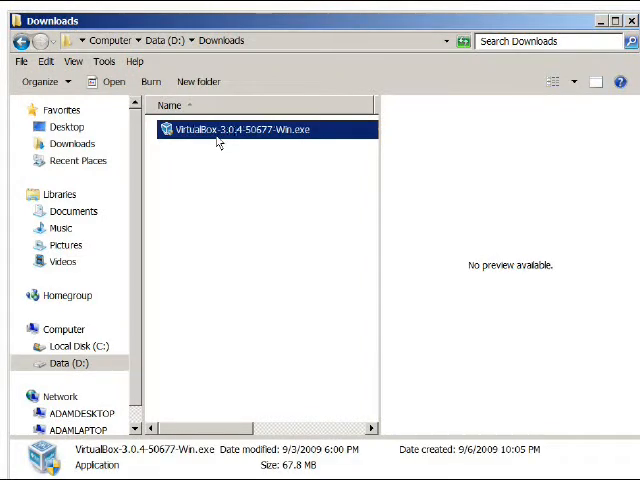
mouse_move(228, 136)
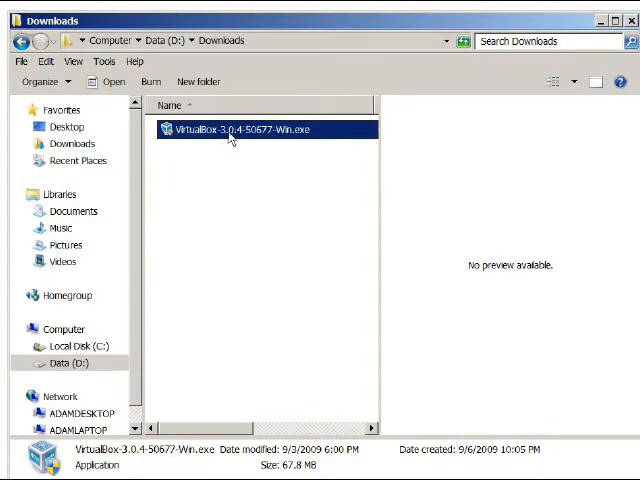
mouse_move(308, 180)
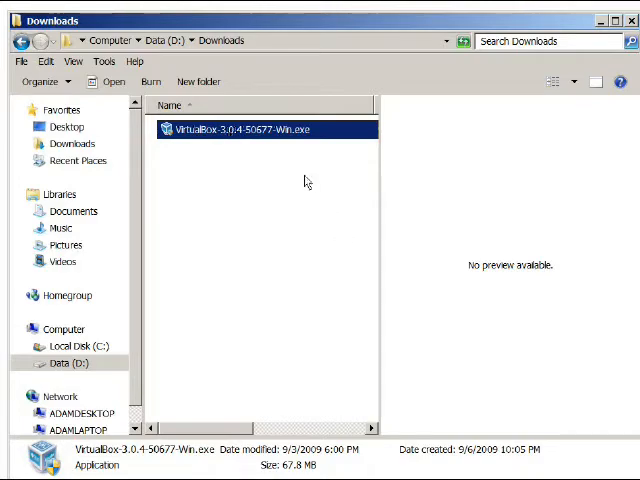
double_click(264, 128)
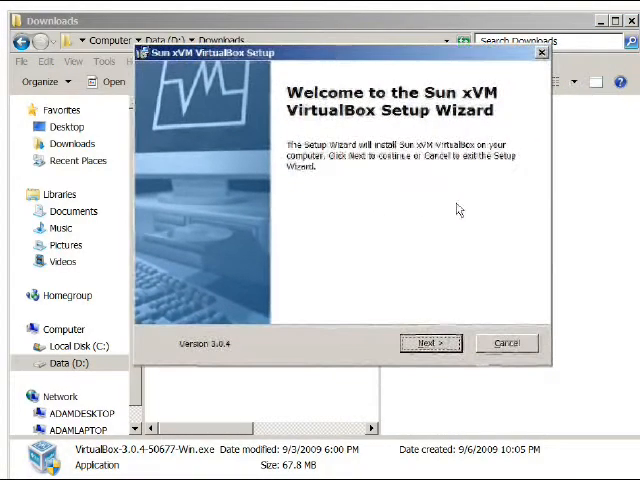
- Accept the license agreement and keep the default VirtualBox features
left_click(430, 344)
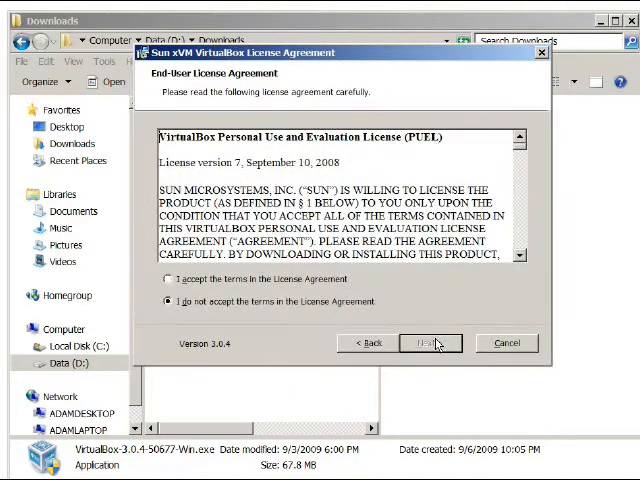
left_click(168, 280)
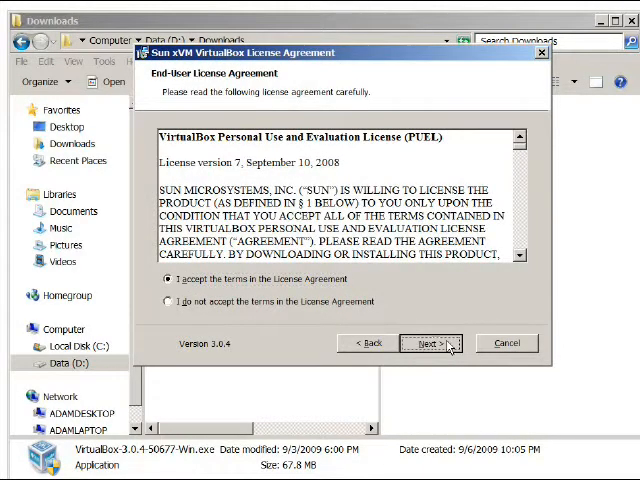
left_click(428, 344)
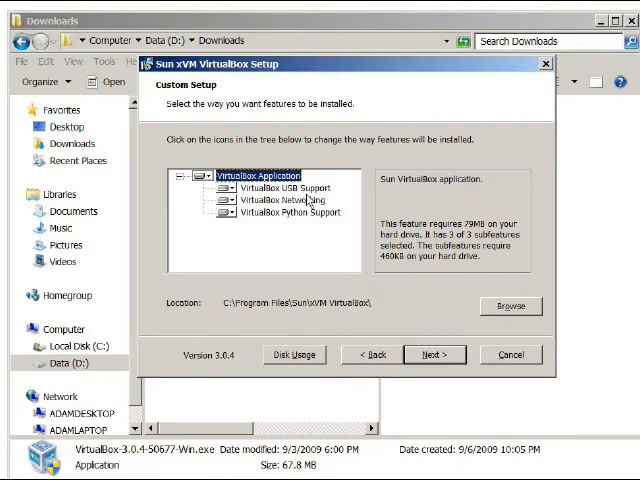
left_click(288, 200)
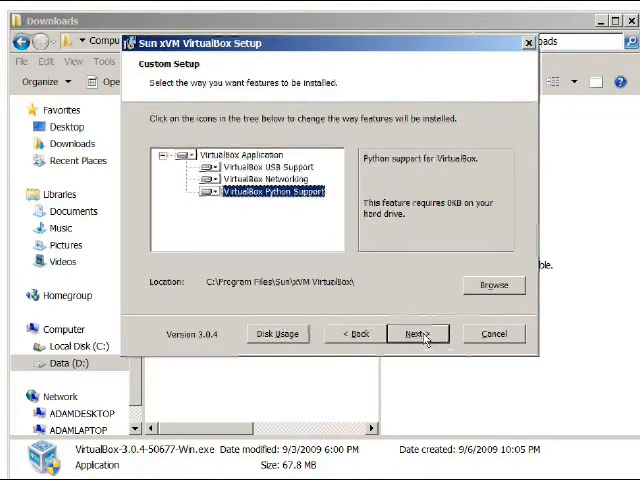
- Keep the desktop shortcut but drop the Quick Launch shortcut, reaching the network warning
left_click(416, 332)
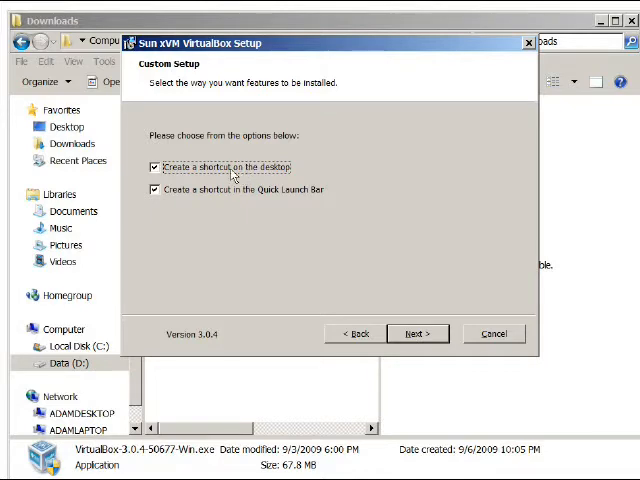
mouse_move(176, 168)
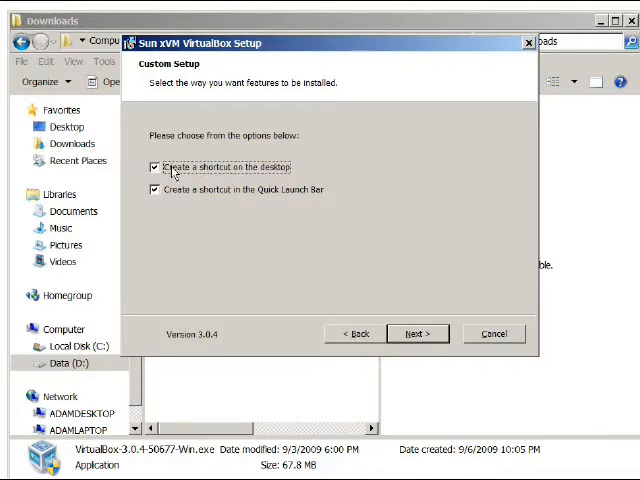
left_click(154, 190)
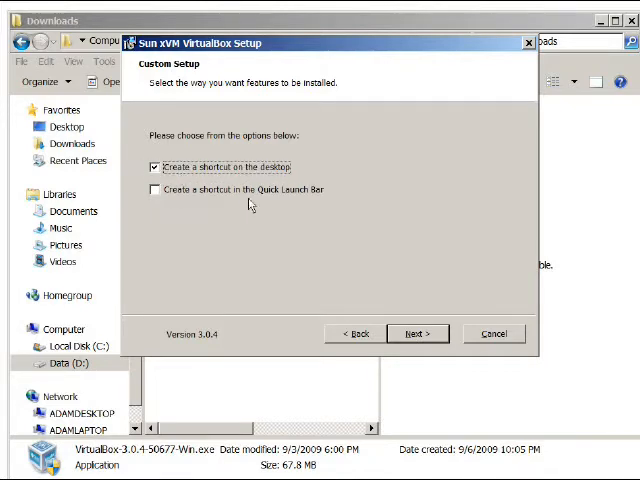
left_click(416, 332)
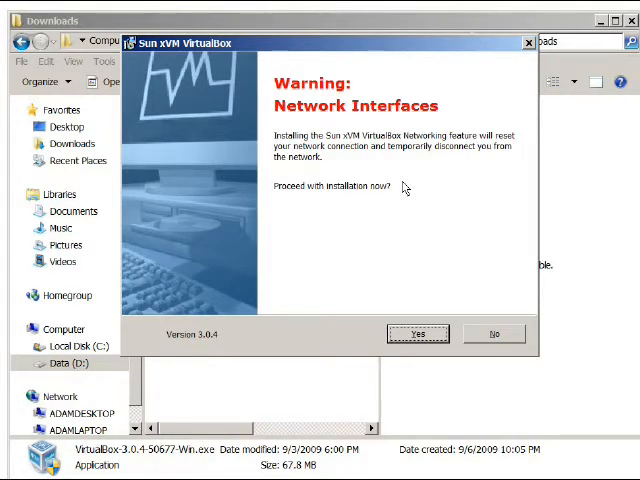
mouse_move(472, 222)
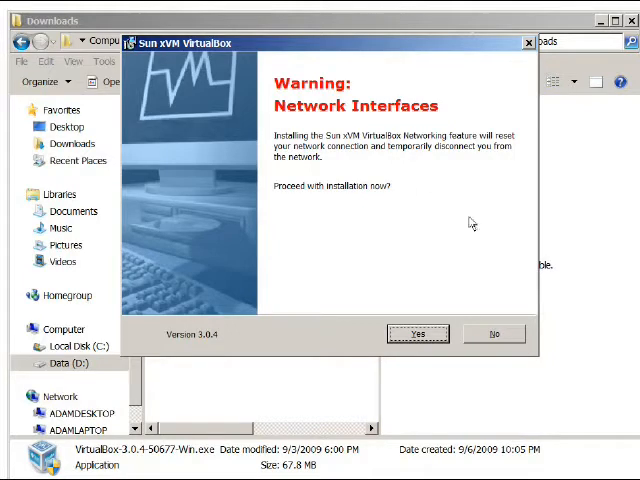
- Agree to the temporary network disconnection and begin installing VirtualBox
left_click(416, 332)
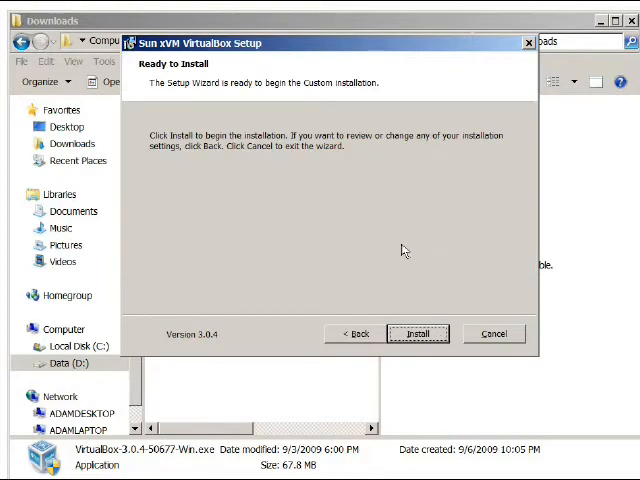
left_click(416, 332)
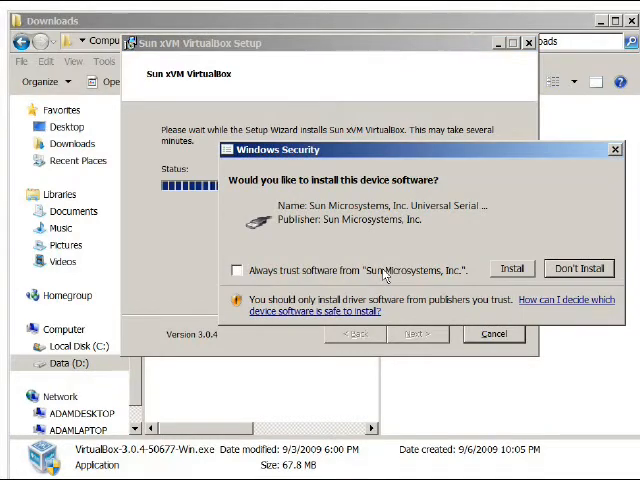
mouse_move(388, 228)
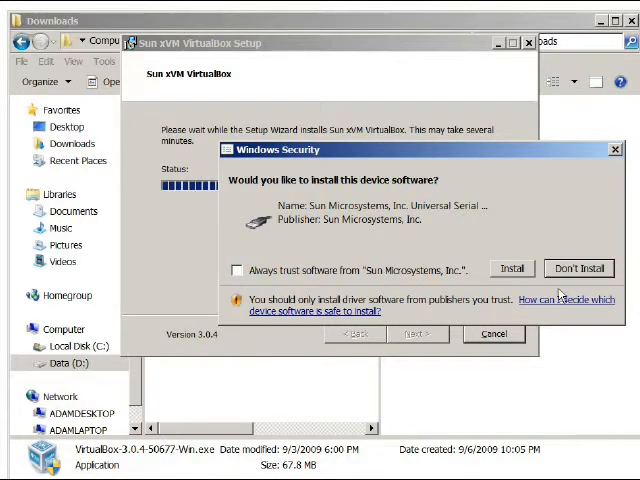
- Allow the Sun Microsystems USB and network adapter drivers on each Windows Security prompt
left_click(512, 268)
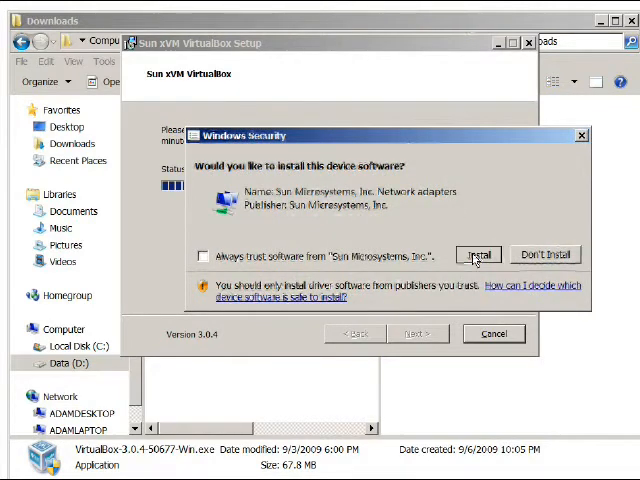
left_click(478, 256)
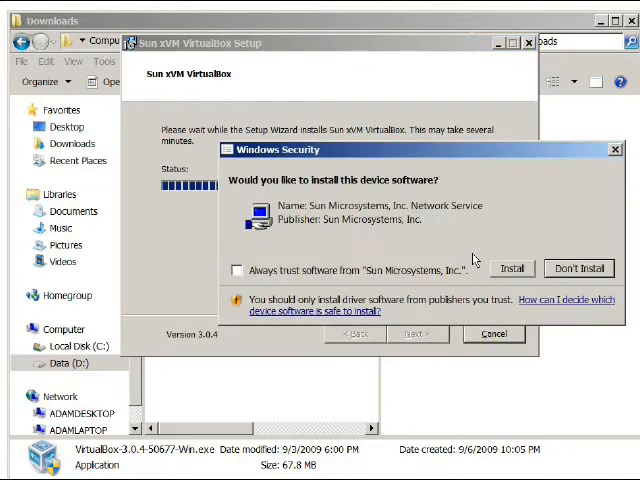
mouse_move(416, 164)
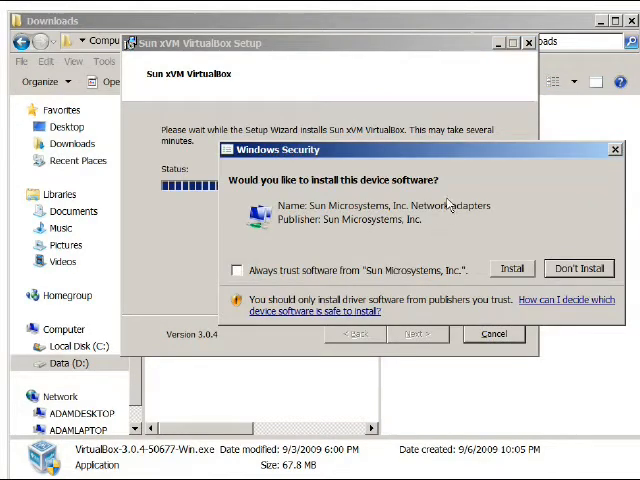
left_click(512, 268)
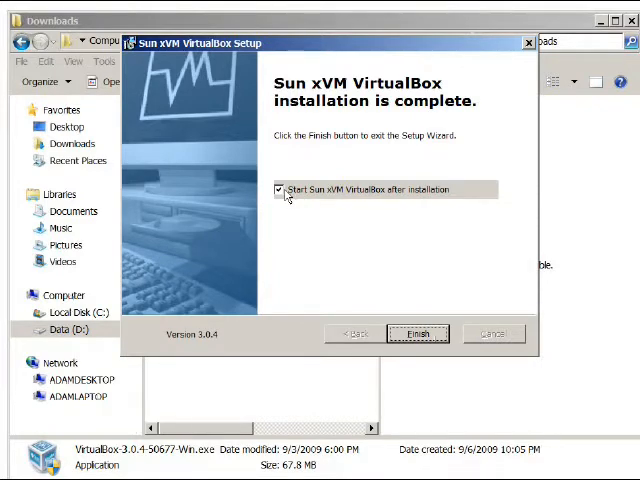
- Finish setup with 'Start Sun xVM VirtualBox after installation' unchecked
left_click(280, 188)
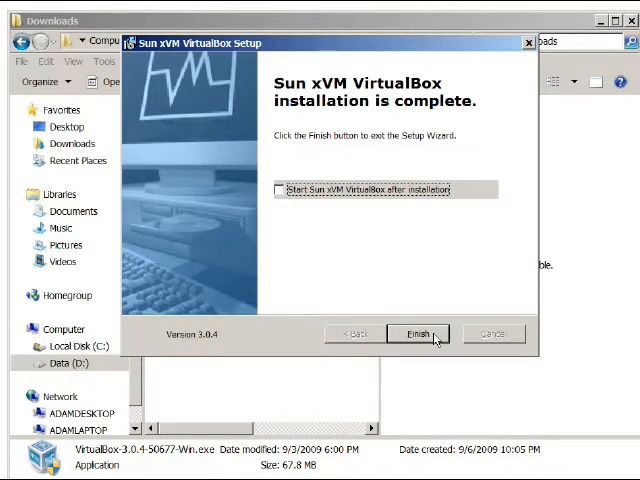
left_click(416, 332)
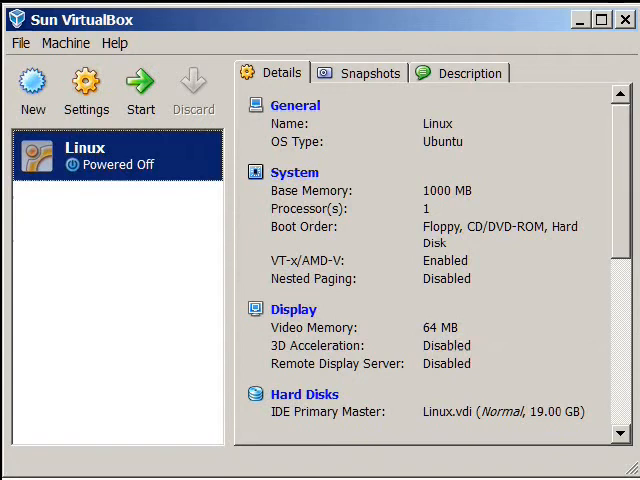
mouse_move(104, 192)
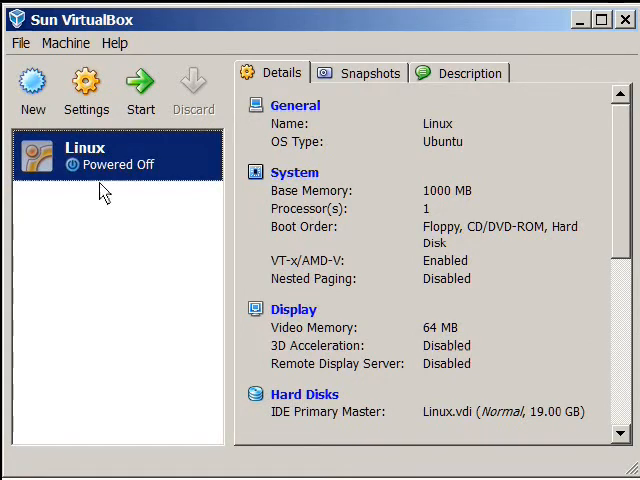
mouse_move(196, 208)
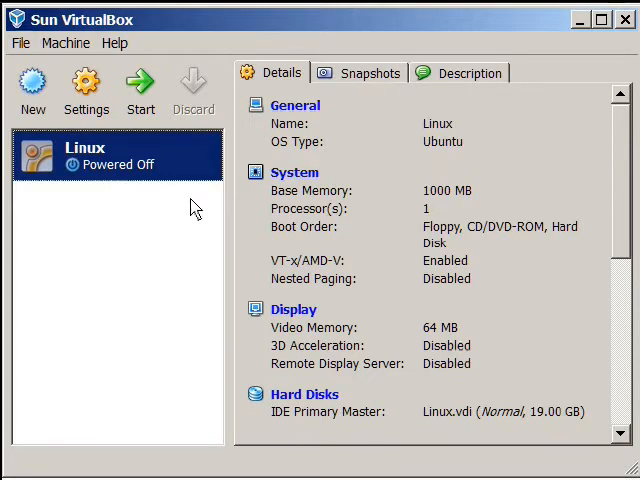
mouse_move(64, 142)
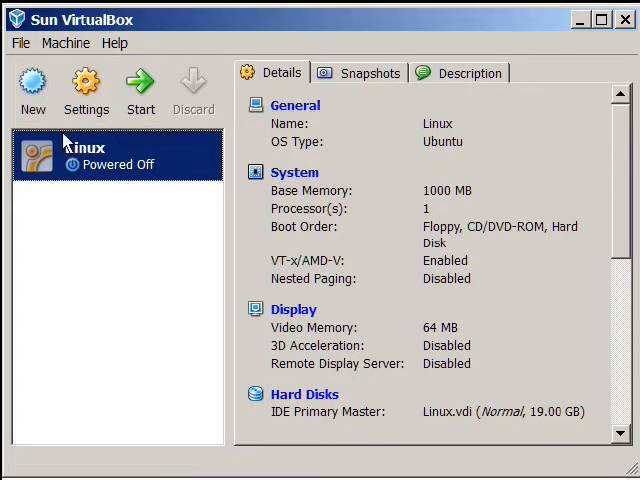
mouse_move(130, 224)
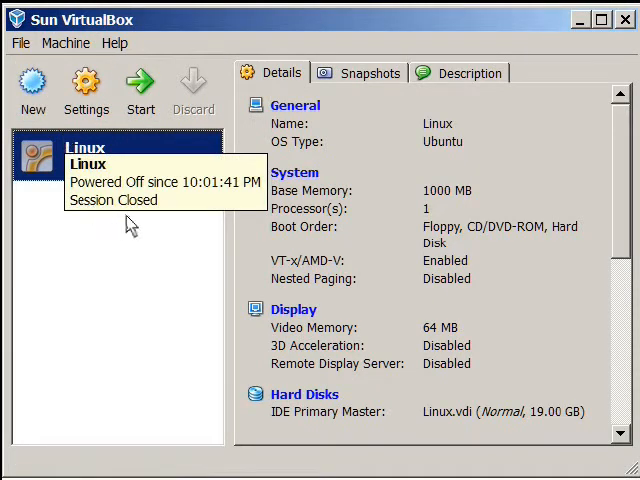
mouse_move(108, 164)
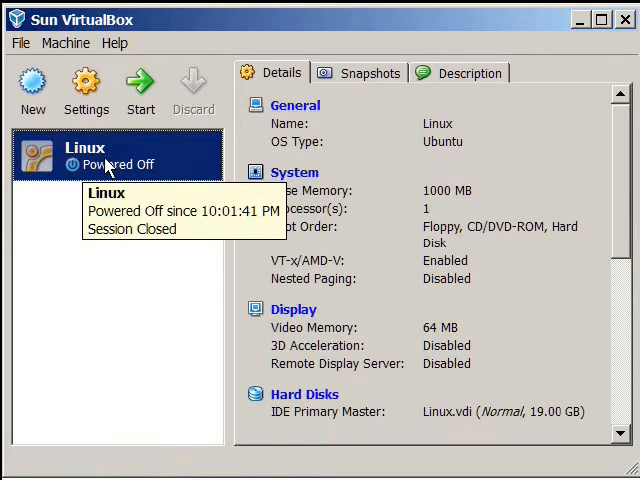
mouse_move(108, 148)
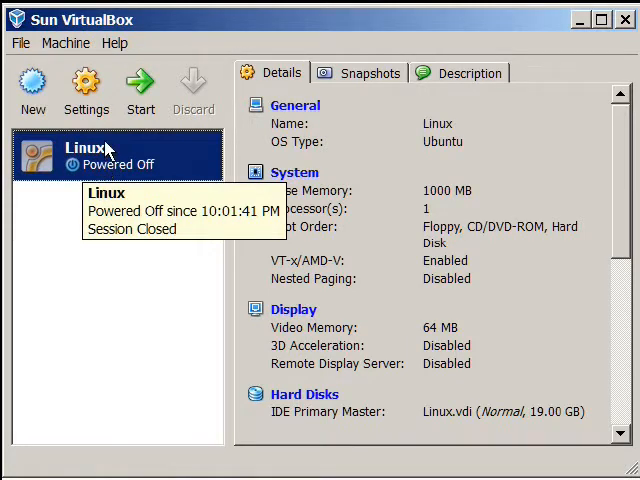
mouse_move(100, 160)
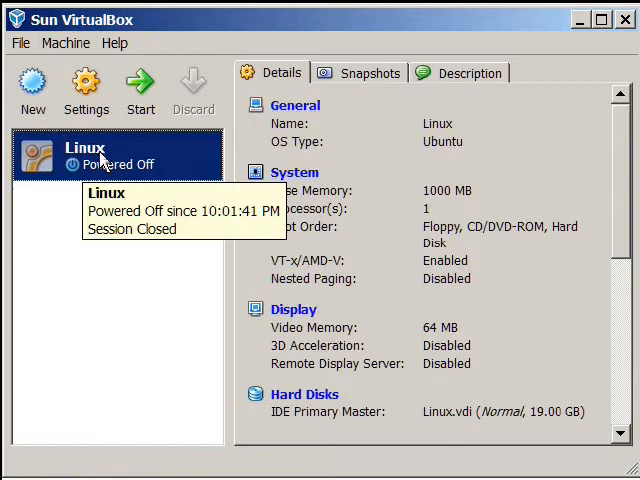
mouse_move(32, 90)
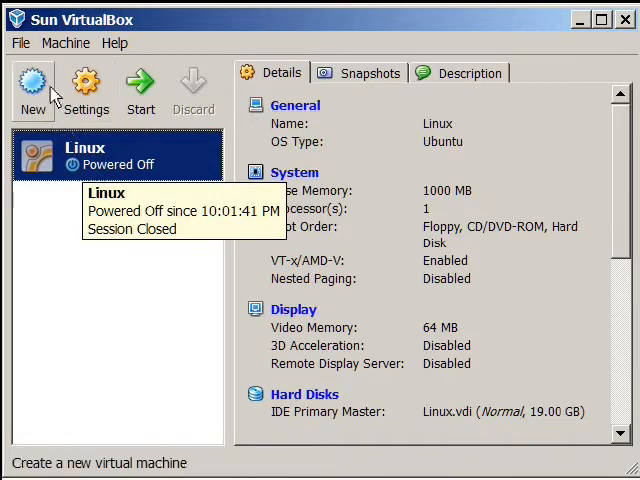
mouse_move(32, 88)
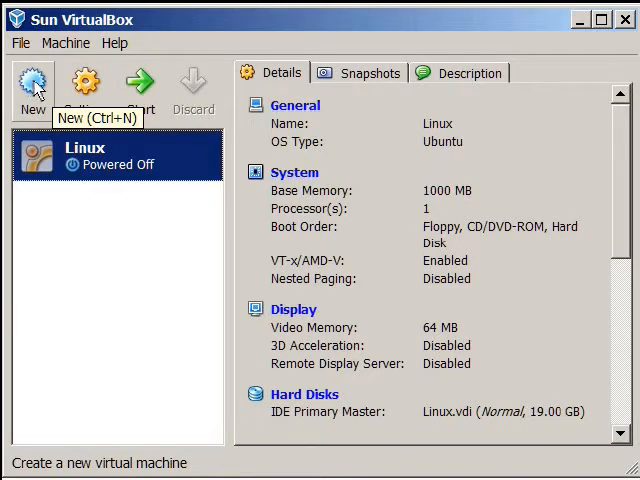
- Begin a new virtual machine and name it Demo
left_click(32, 84)
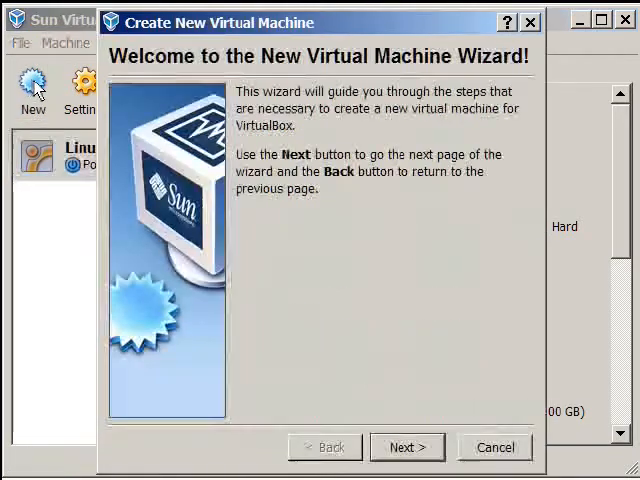
mouse_move(356, 390)
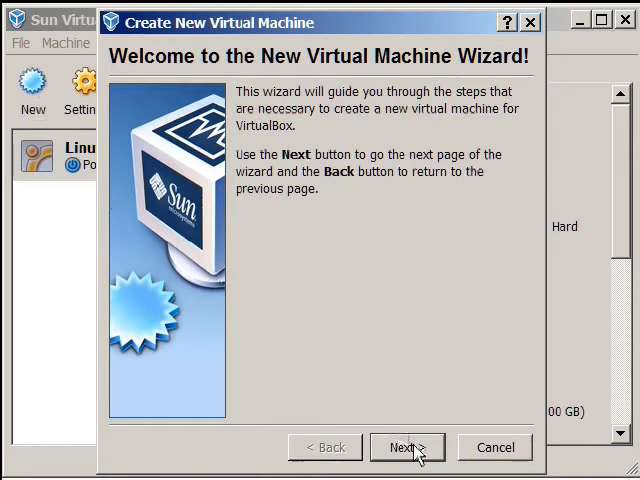
left_click(406, 448)
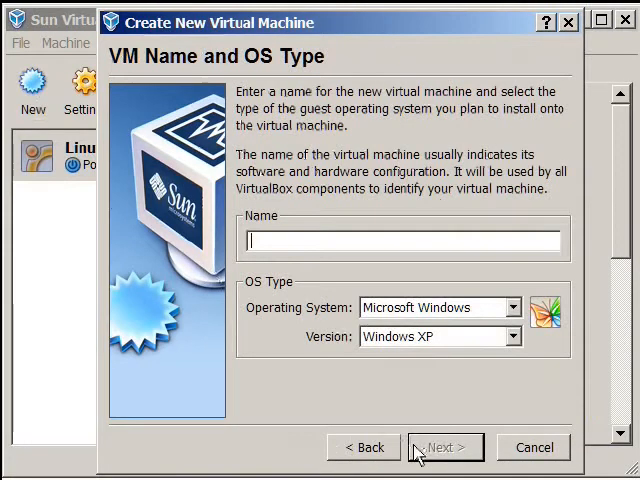
mouse_move(292, 250)
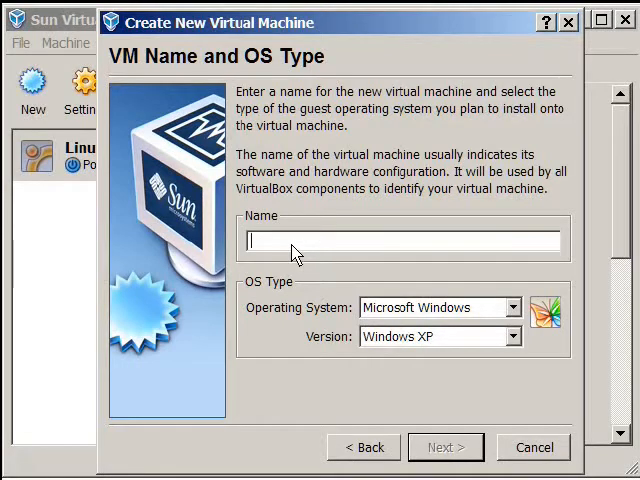
type("De")
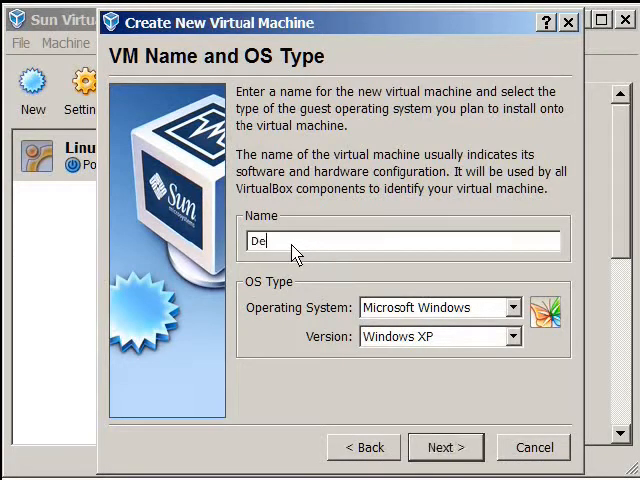
type("mo")
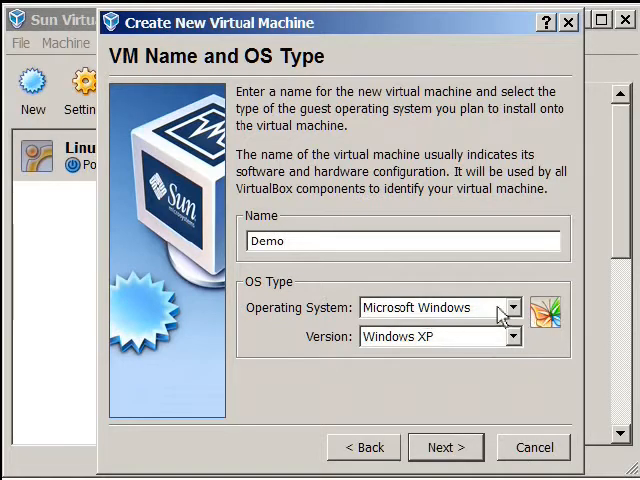
- Set the operating system to Linux with version Ubuntu and continue to the memory page
left_click(512, 308)
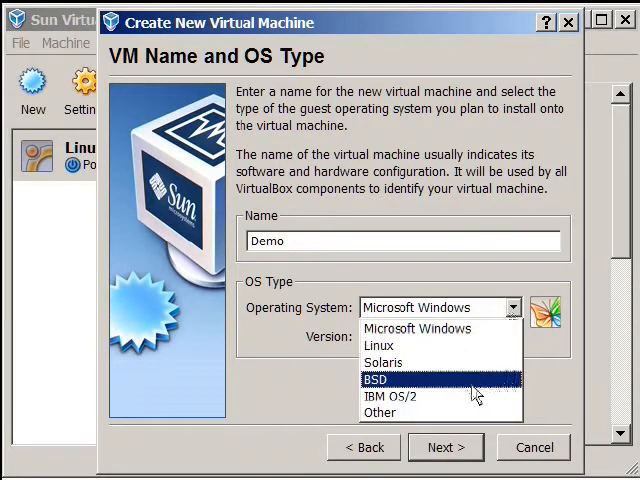
mouse_move(464, 344)
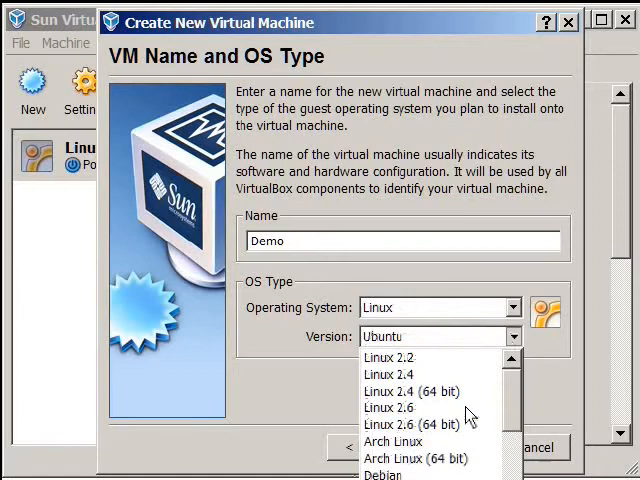
scroll("down", 3)
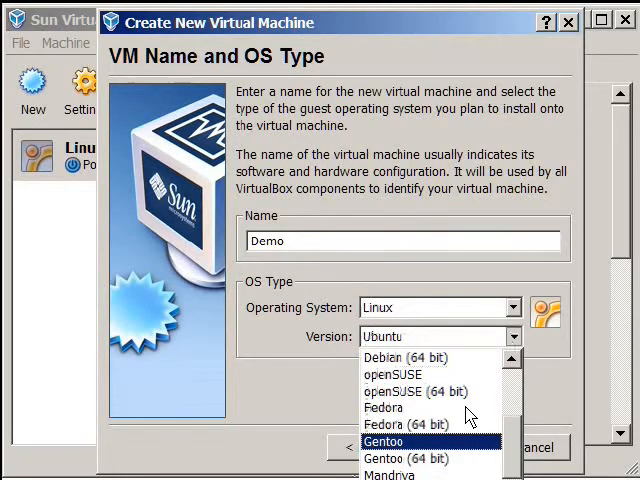
scroll("down", 3)
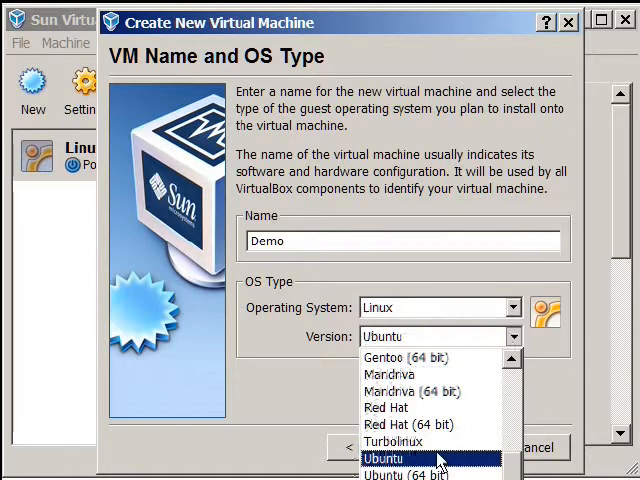
left_click(384, 458)
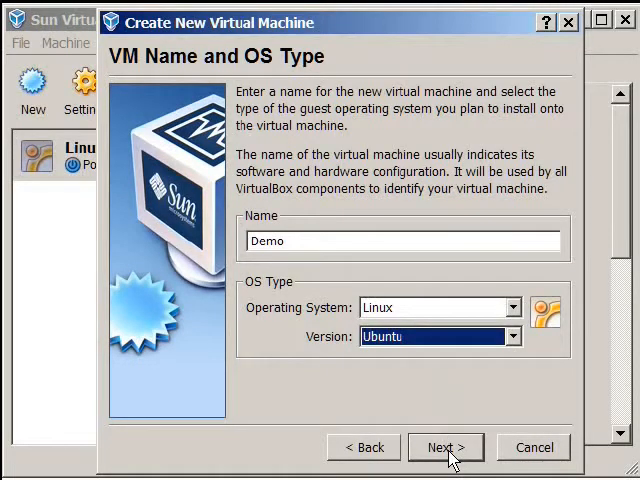
left_click(444, 448)
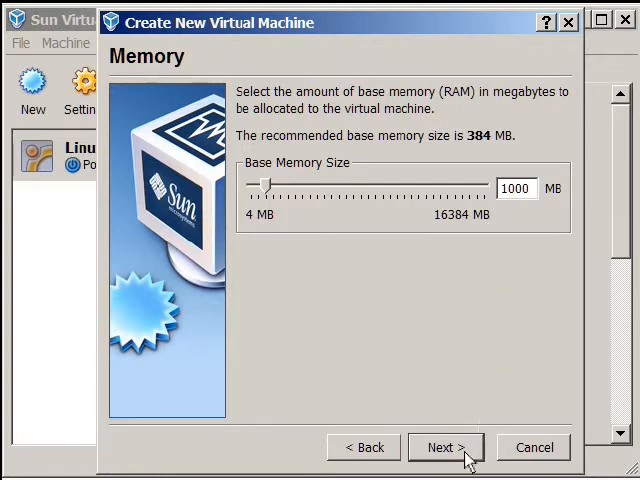
- Accept 1000 MB of base memory for Demo and proceed to the hard disk page
left_click(444, 448)
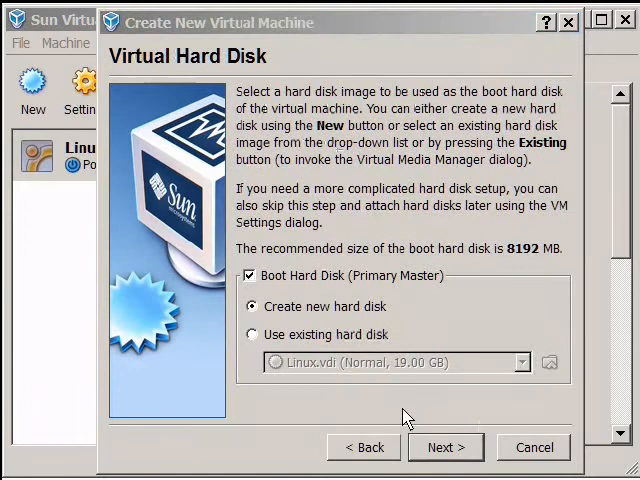
mouse_move(362, 300)
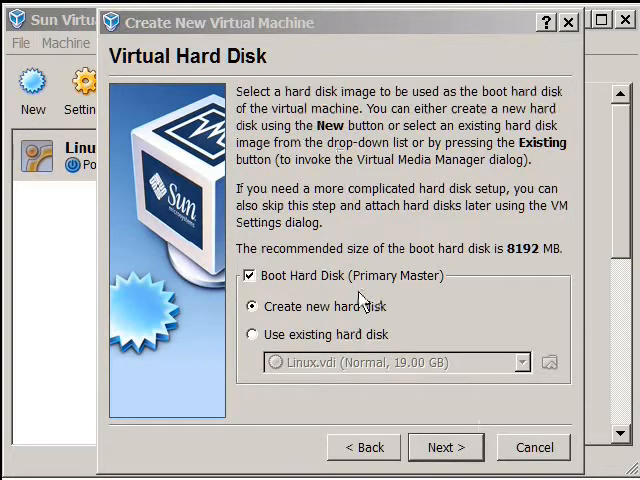
mouse_move(256, 336)
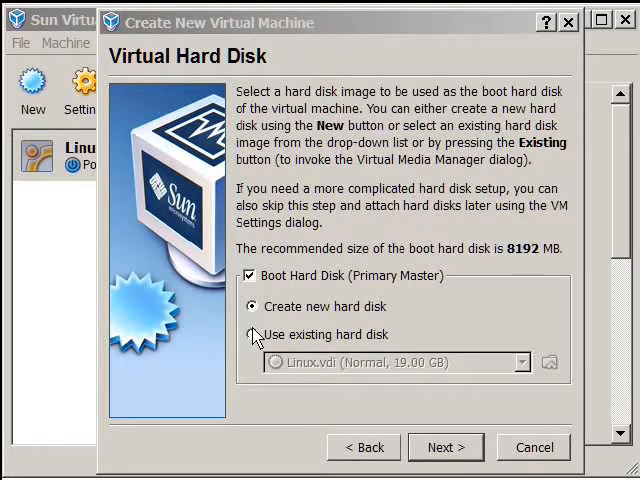
- Keep 'Create new hard disk' rather than the existing Linux.vdi and enter the new disk wizard's storage type page
left_click(248, 336)
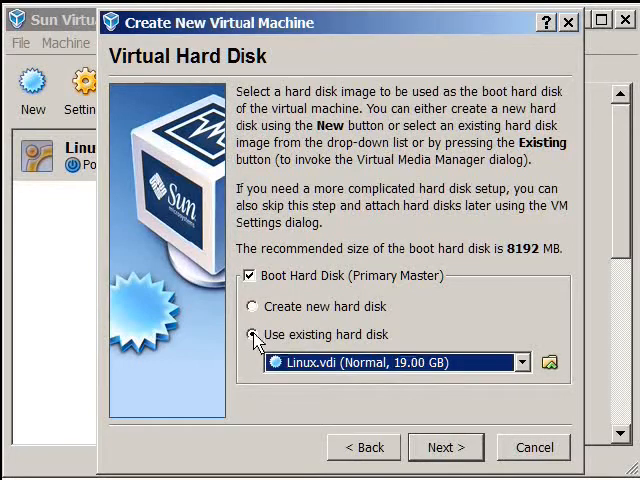
left_click(250, 306)
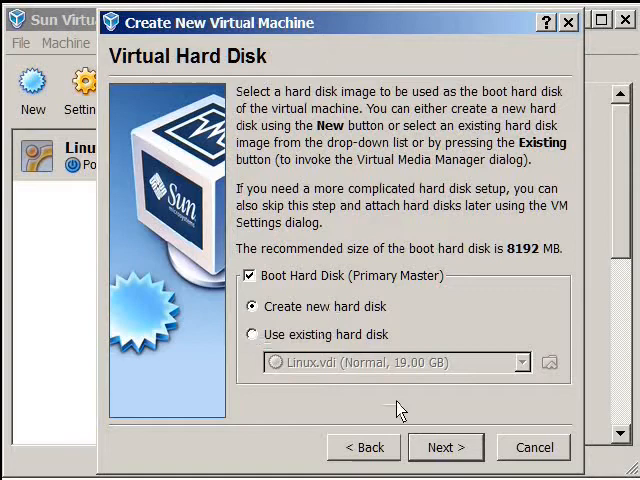
left_click(446, 448)
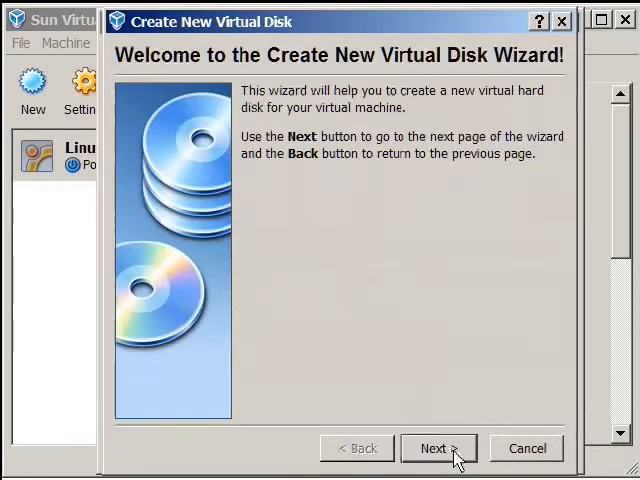
left_click(438, 448)
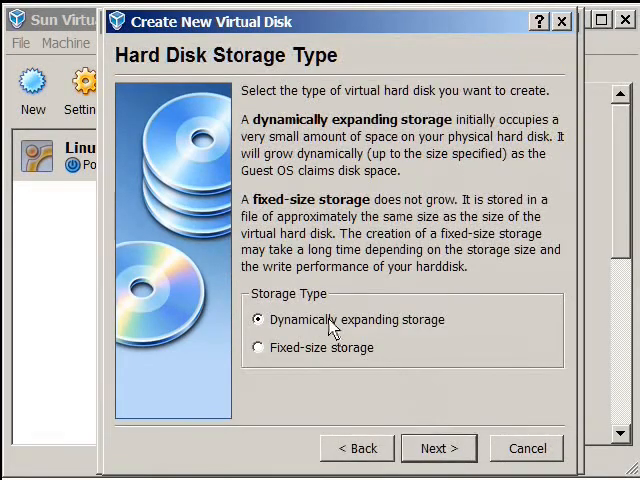
mouse_move(378, 344)
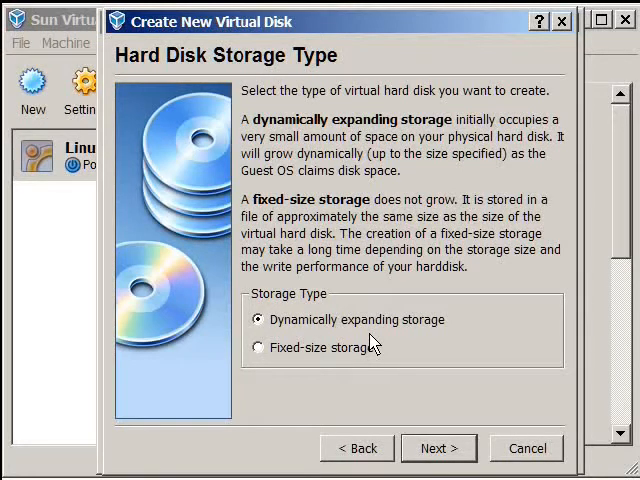
mouse_move(488, 340)
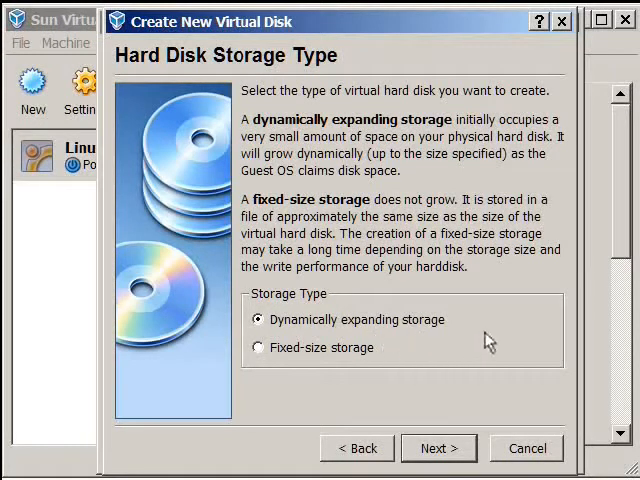
mouse_move(428, 338)
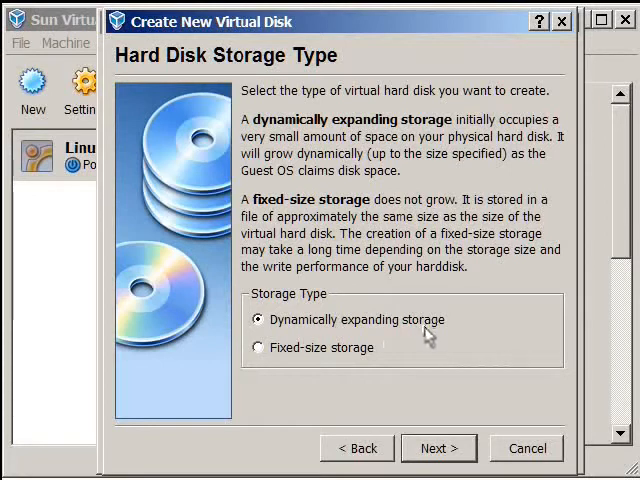
mouse_move(400, 338)
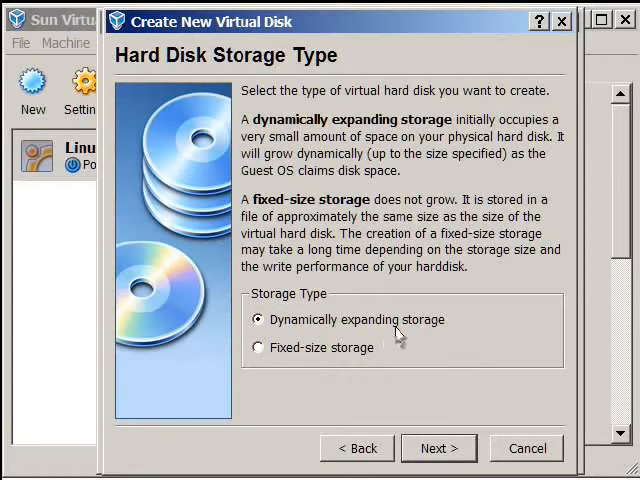
- Choose Fixed-size storage for the new disk and advance to the location and size step
left_click(260, 348)
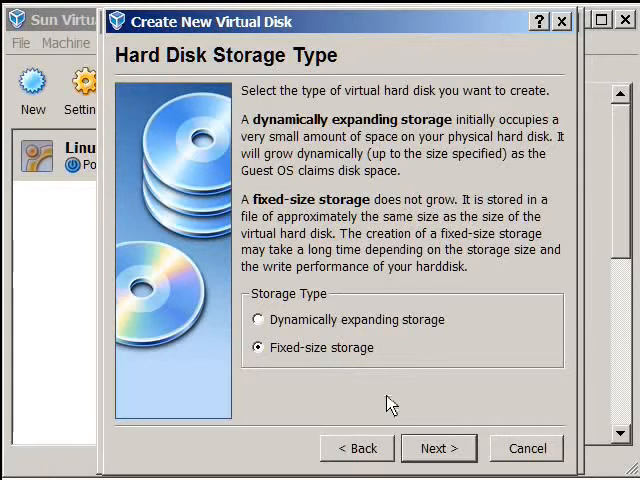
left_click(438, 448)
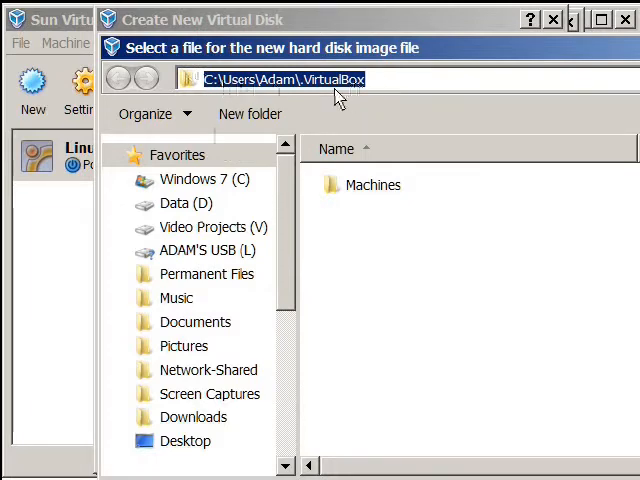
mouse_move(430, 212)
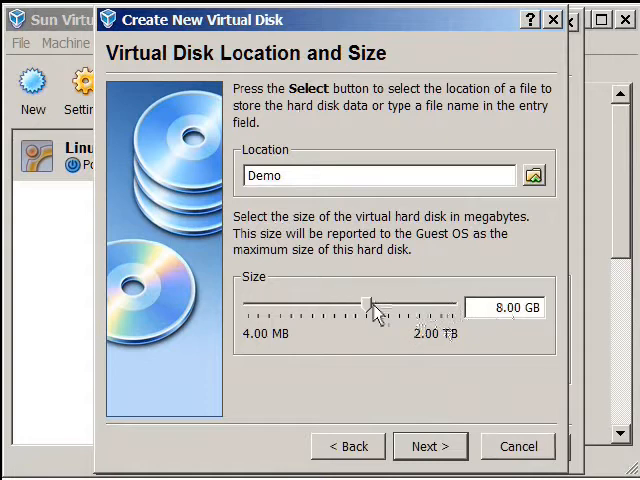
mouse_move(372, 306)
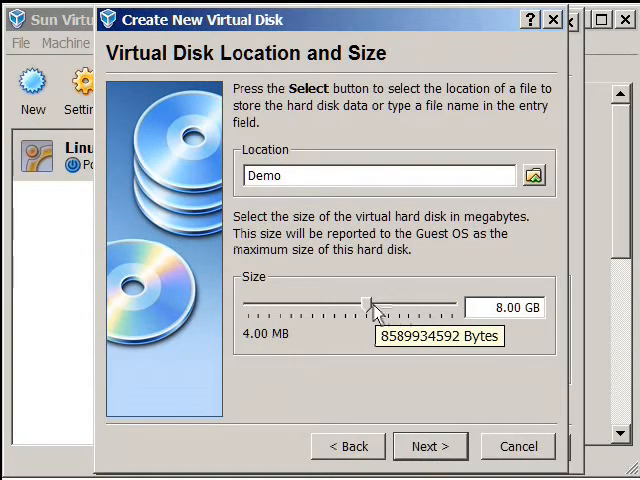
mouse_move(368, 312)
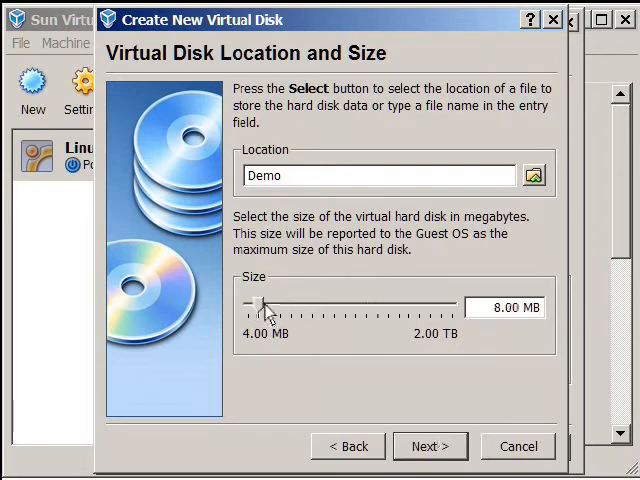
- Drag the disk size slider up to 20 GB and proceed to the summary page
left_click_drag(264, 304, 312, 304)
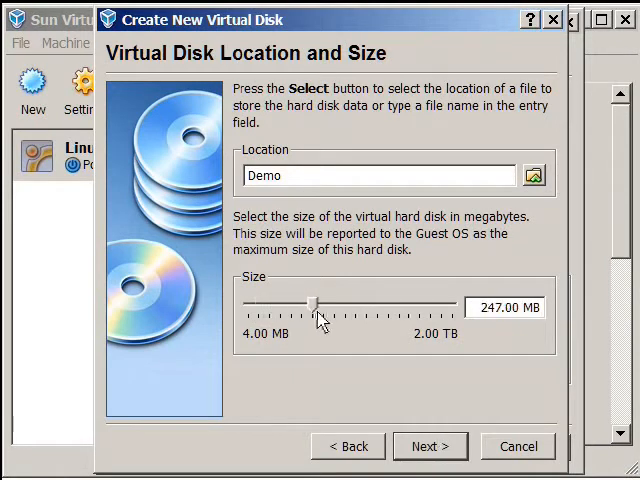
left_click_drag(312, 300, 392, 300)
type("20 GB")
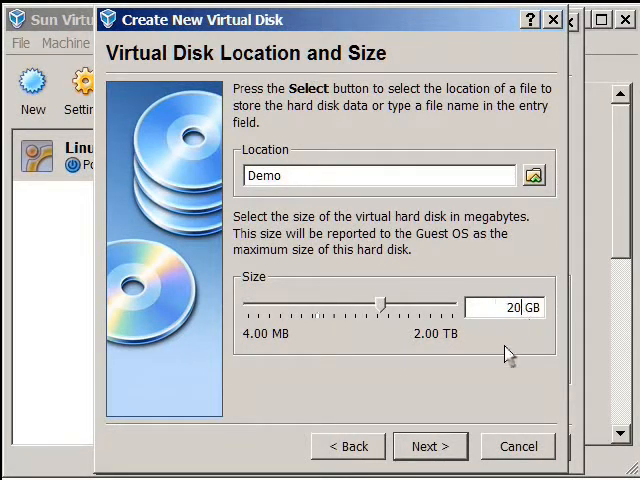
left_click(430, 446)
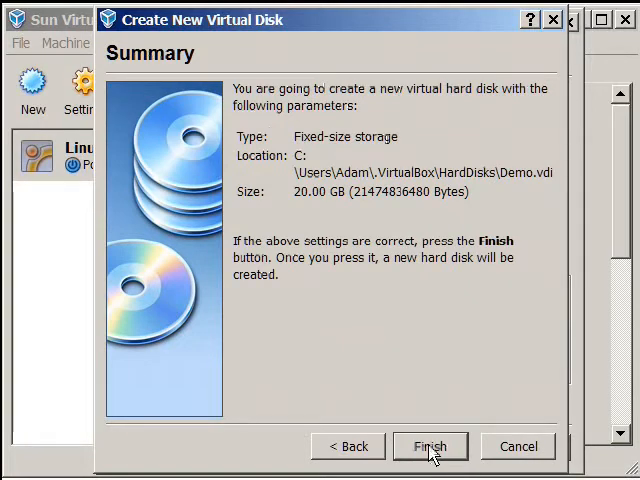
- Finish the disk wizard to create the 20 GB fixed disk, then finish the Demo VM wizard
left_click(430, 446)
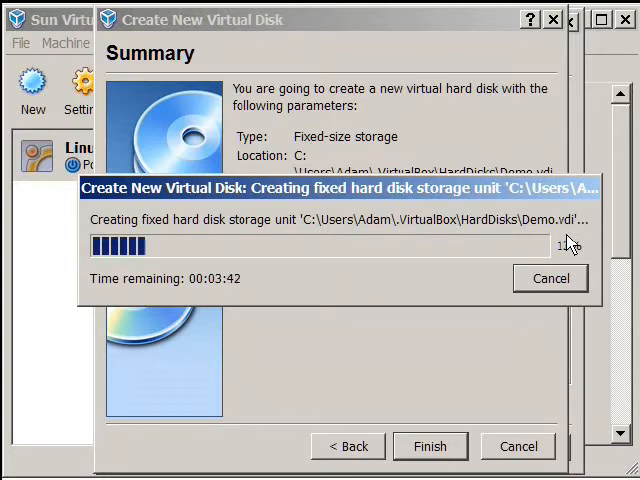
mouse_move(340, 276)
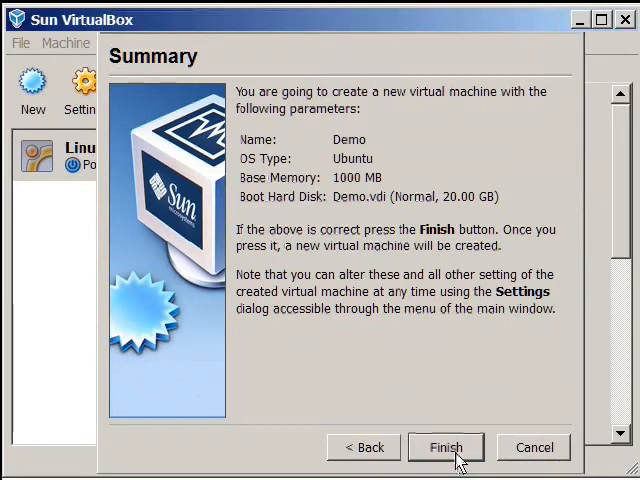
left_click(446, 448)
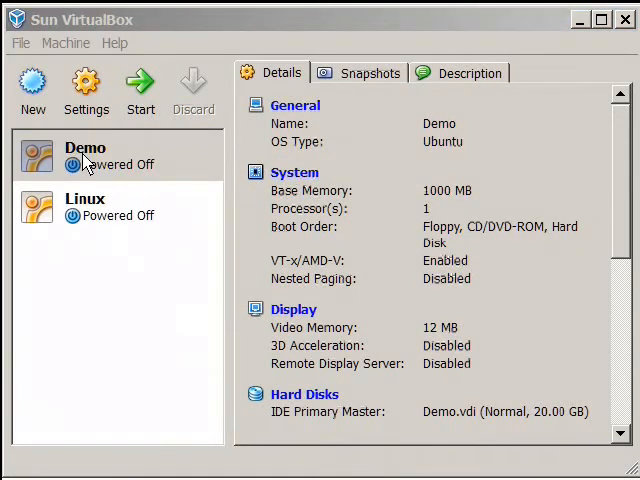
mouse_move(140, 90)
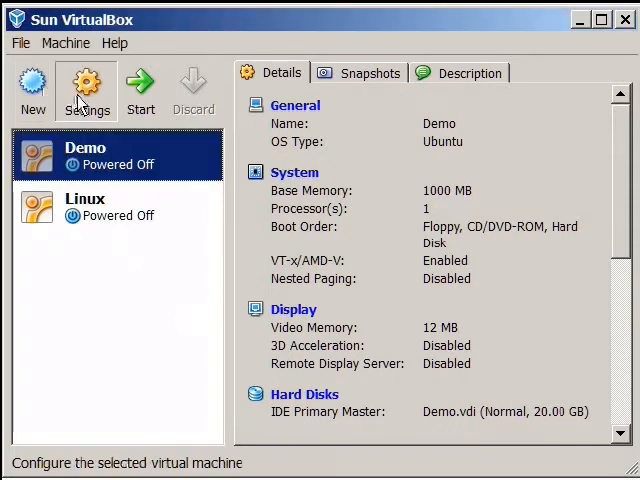
- Review Demo's General > Advanced, System, Hard Disks and Network settings pages
left_click(84, 88)
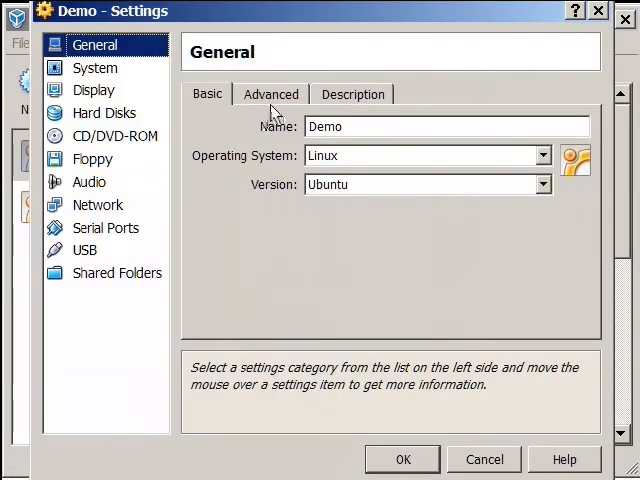
mouse_move(330, 126)
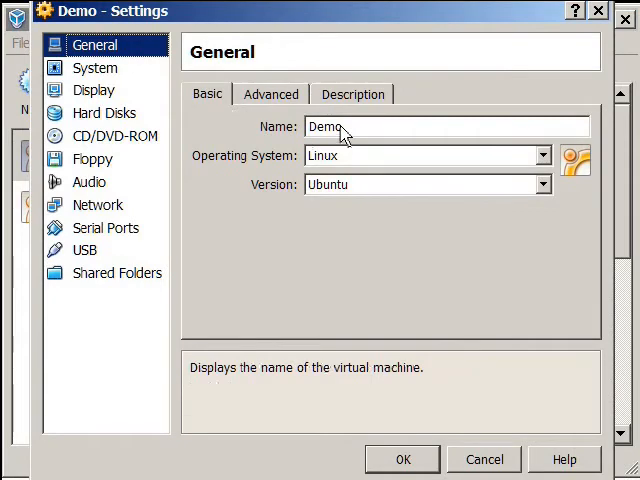
left_click(270, 92)
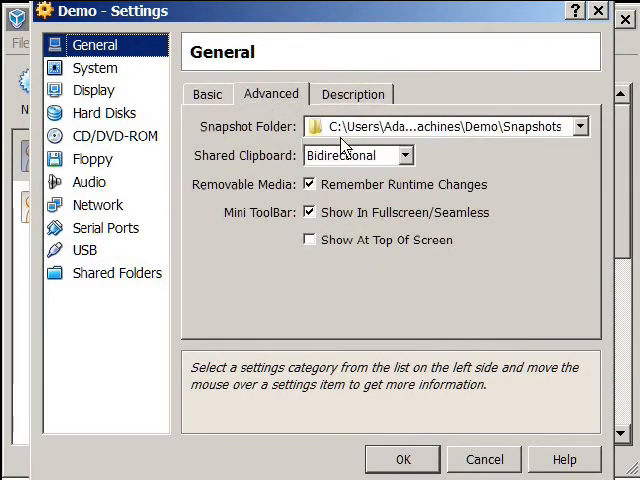
left_click(96, 68)
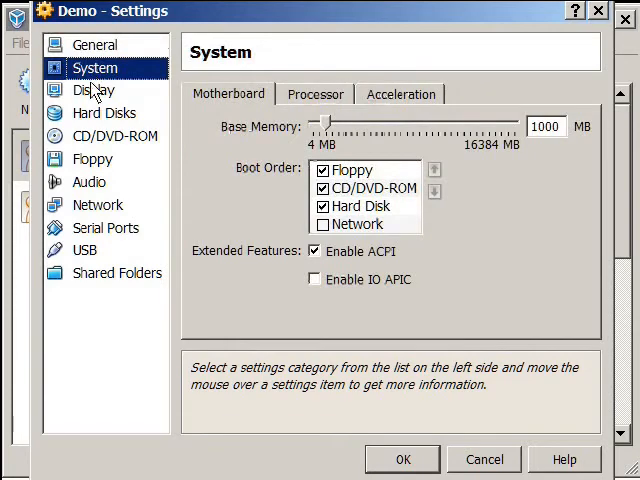
left_click(102, 112)
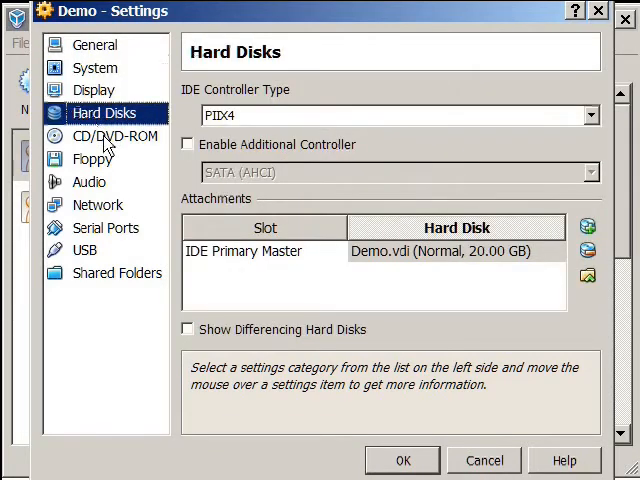
left_click(96, 204)
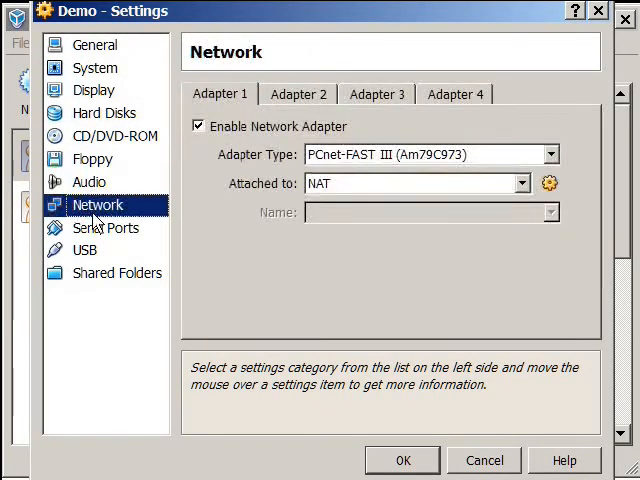
- In Display, raise Video Memory from 12 MB to 32 MB, then revisit System and General
left_click(92, 90)
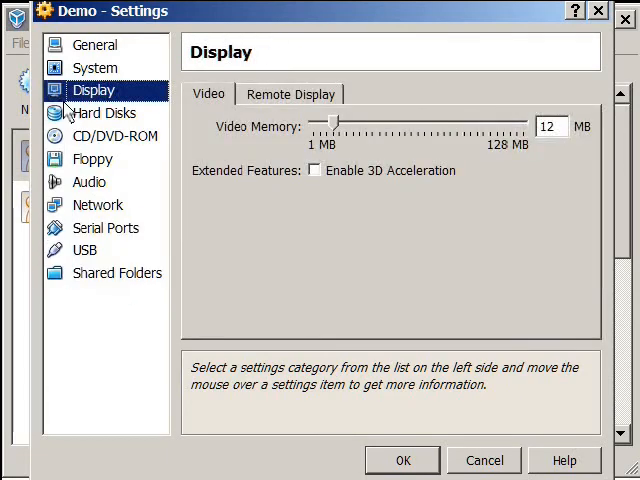
mouse_move(564, 148)
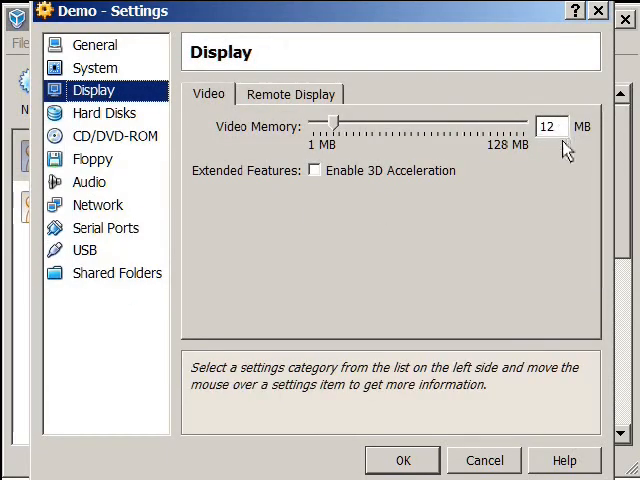
left_click_drag(330, 126, 368, 126)
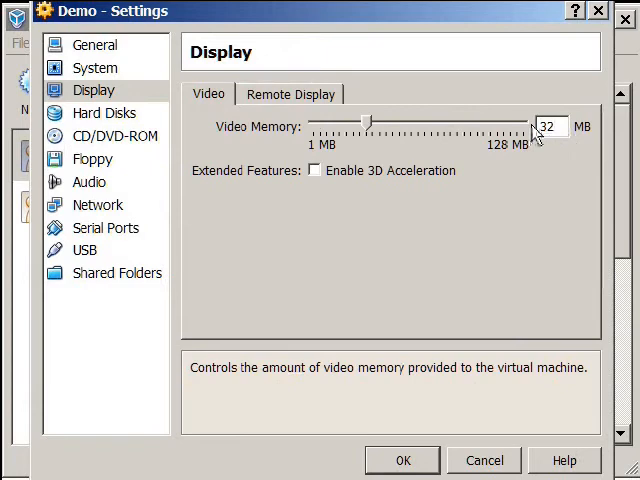
left_click(96, 68)
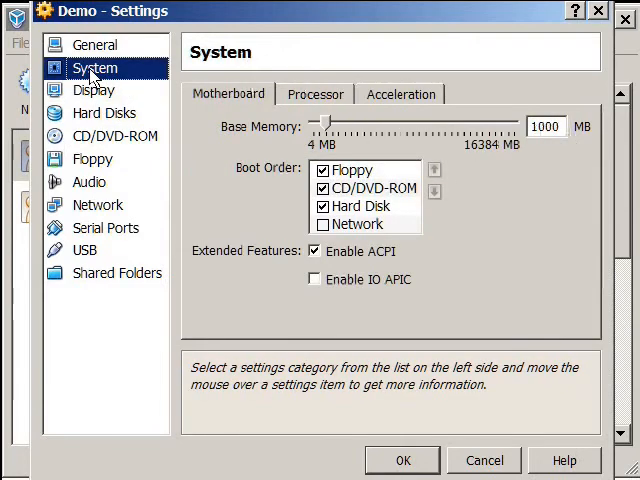
mouse_move(108, 82)
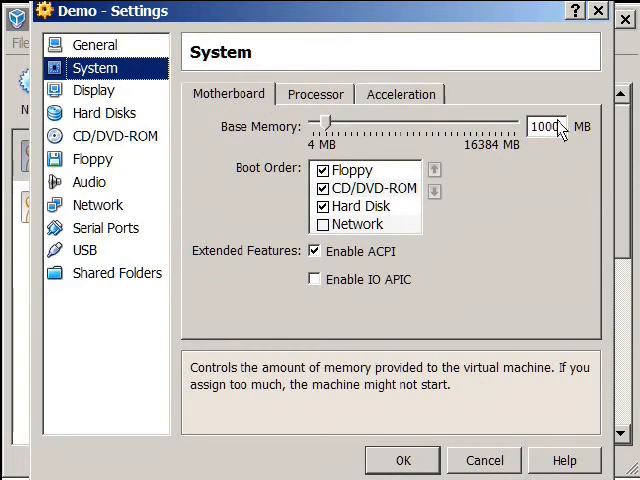
left_click(96, 44)
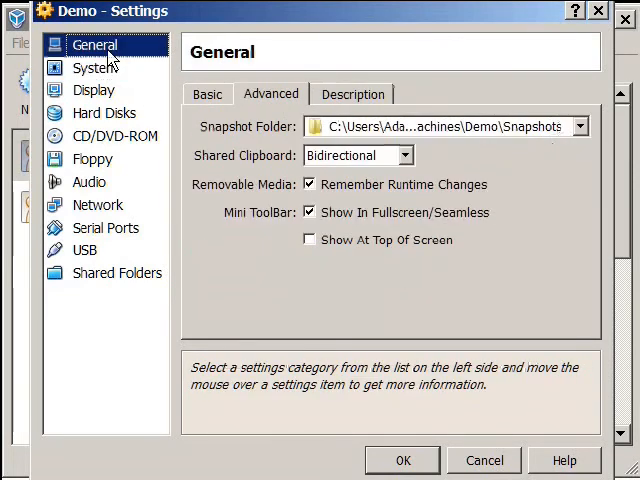
left_click(94, 68)
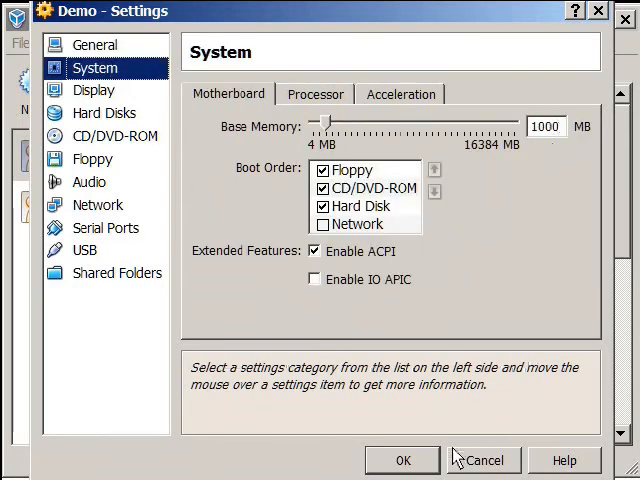